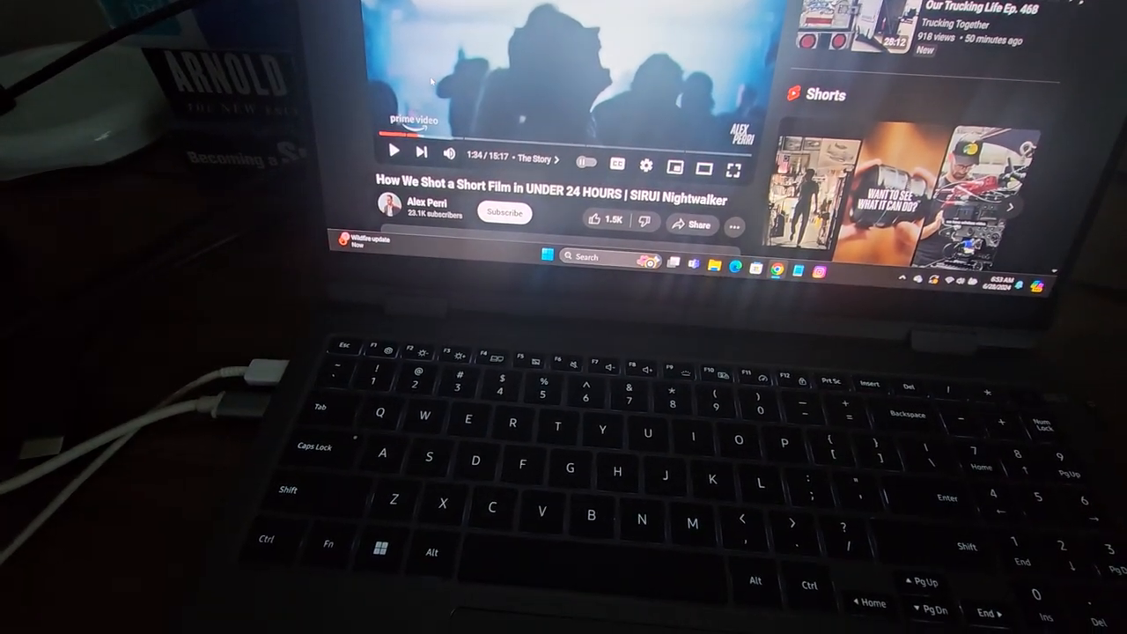
Resume the paused 'How We Shot a Short Film in UNDER 24 HOURS' video from about 1:34.
{"action": "left_click", "coordinate": [393, 150]}
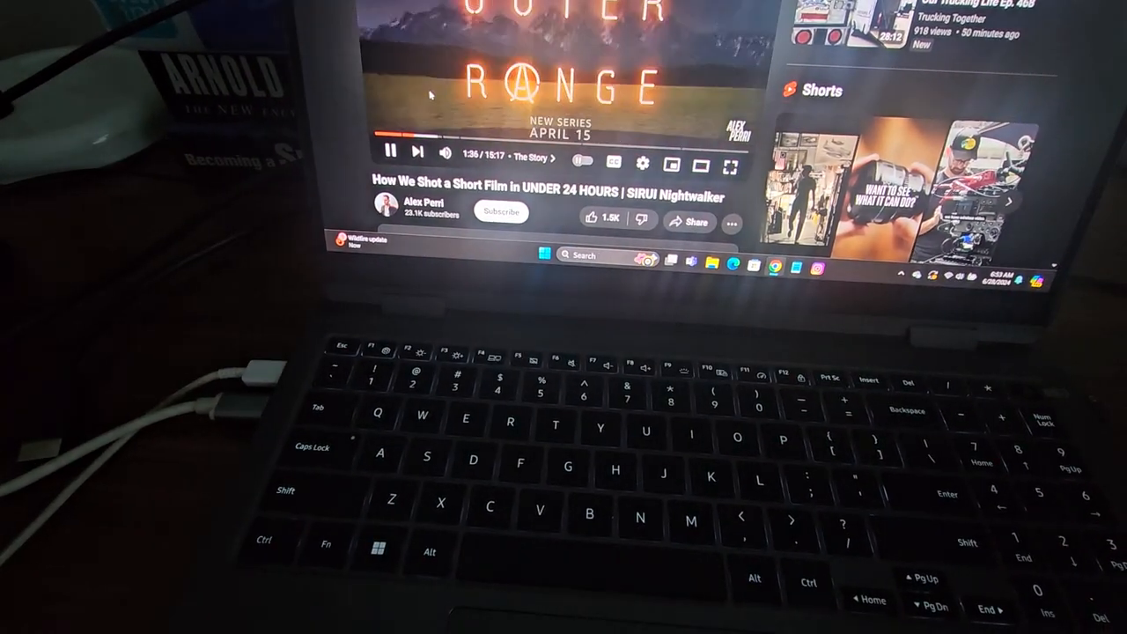